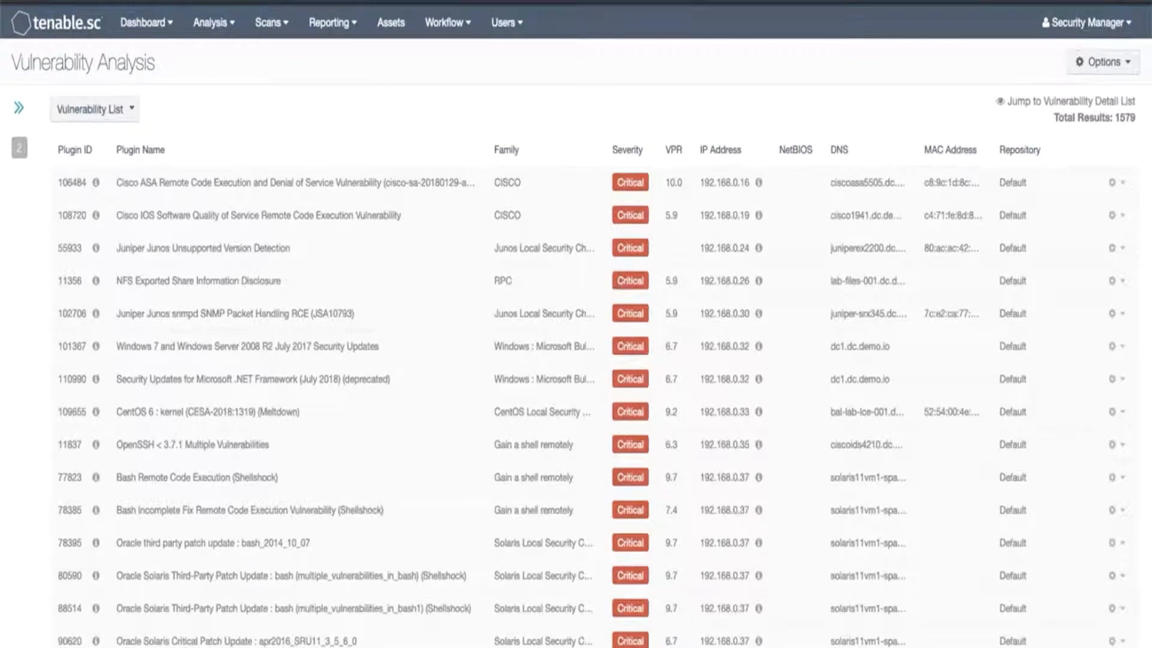
Step: Add a Vulnerability Discovered filter, initially All, beside the Active and Critical filters
{"action": "left_click", "coordinate": [210, 22]}
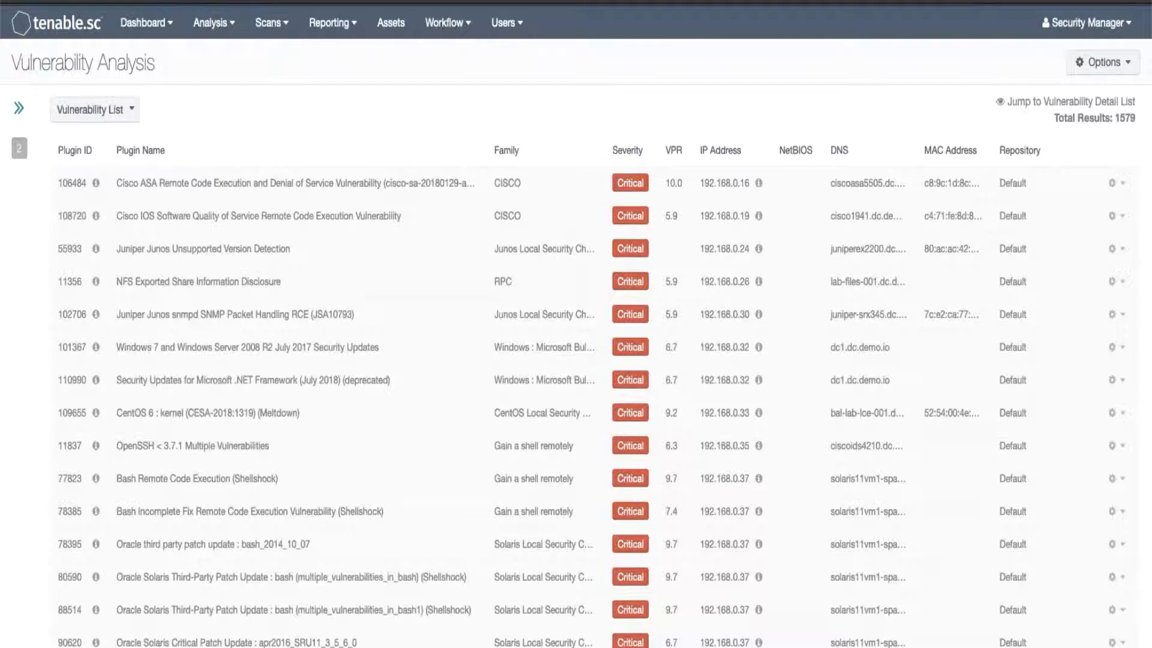
{"action": "left_click", "coordinate": [19, 108]}
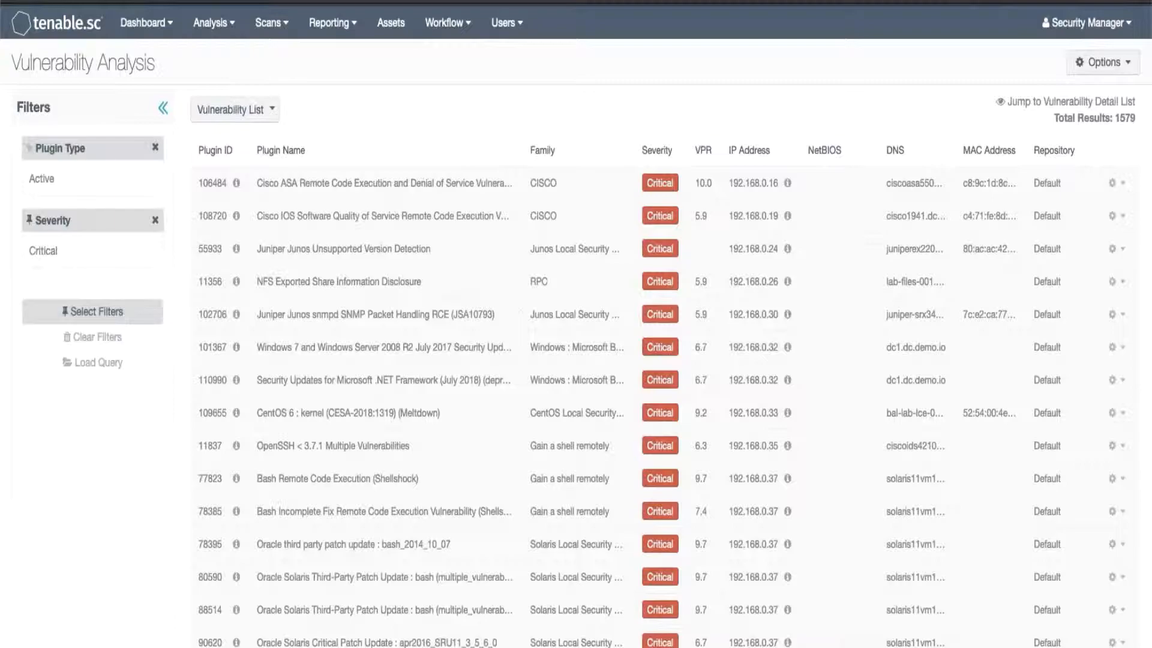
{"action": "left_click", "coordinate": [92, 311]}
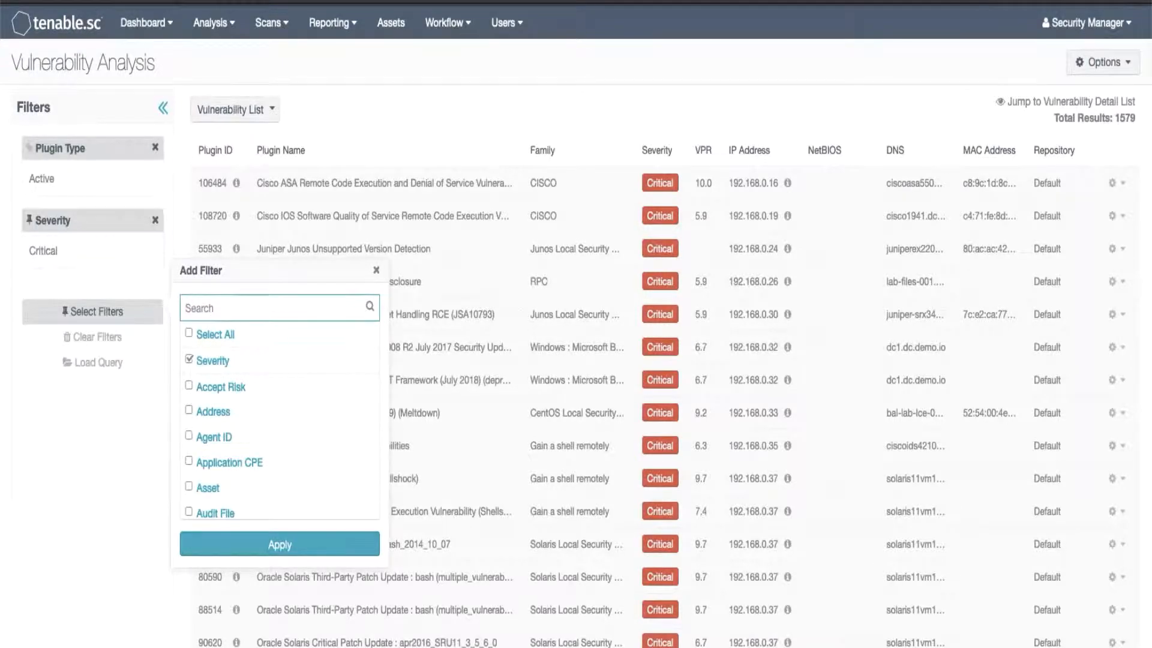
{"action": "type", "text": "dis"}
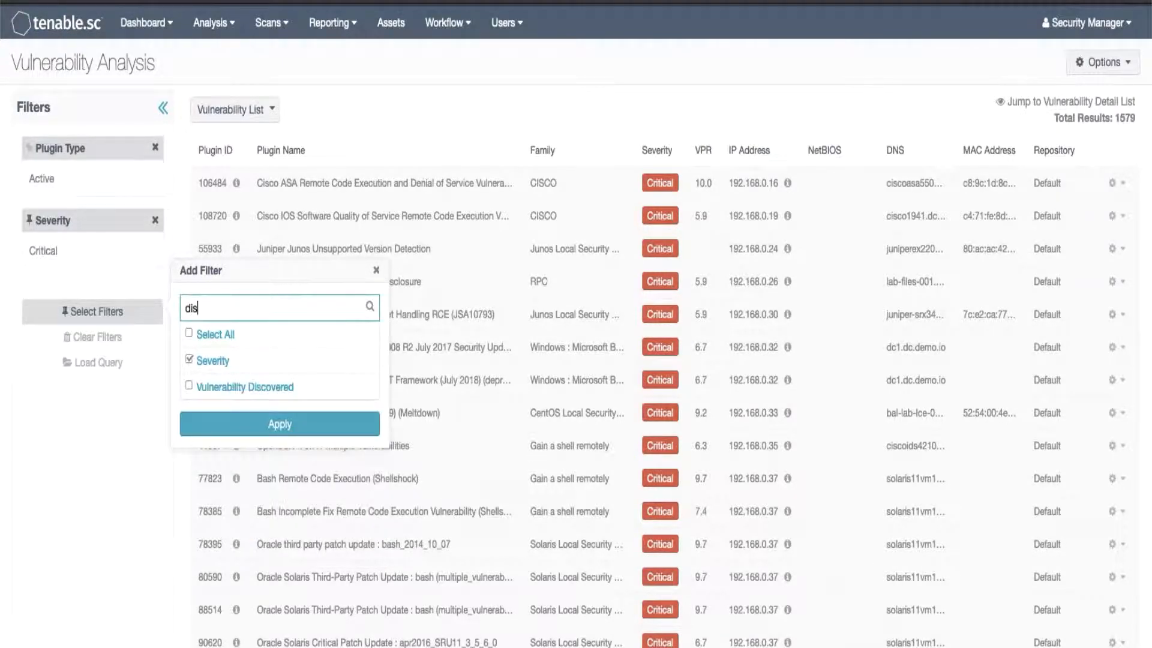
{"action": "left_click", "coordinate": [188, 386]}
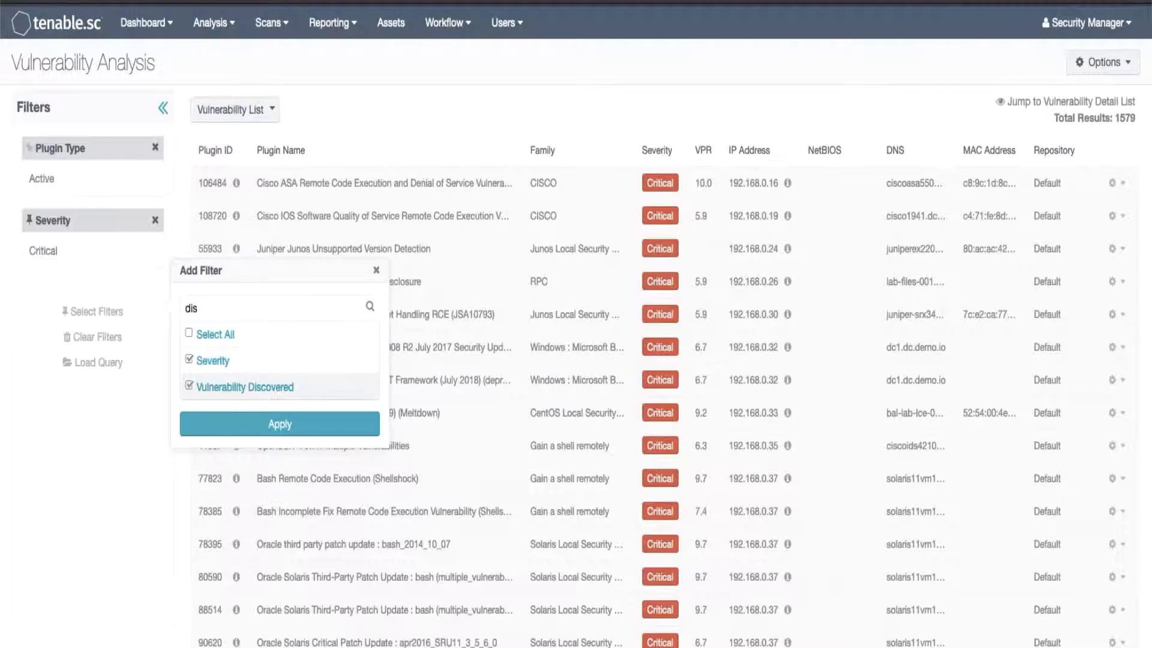
{"action": "left_click", "coordinate": [279, 424]}
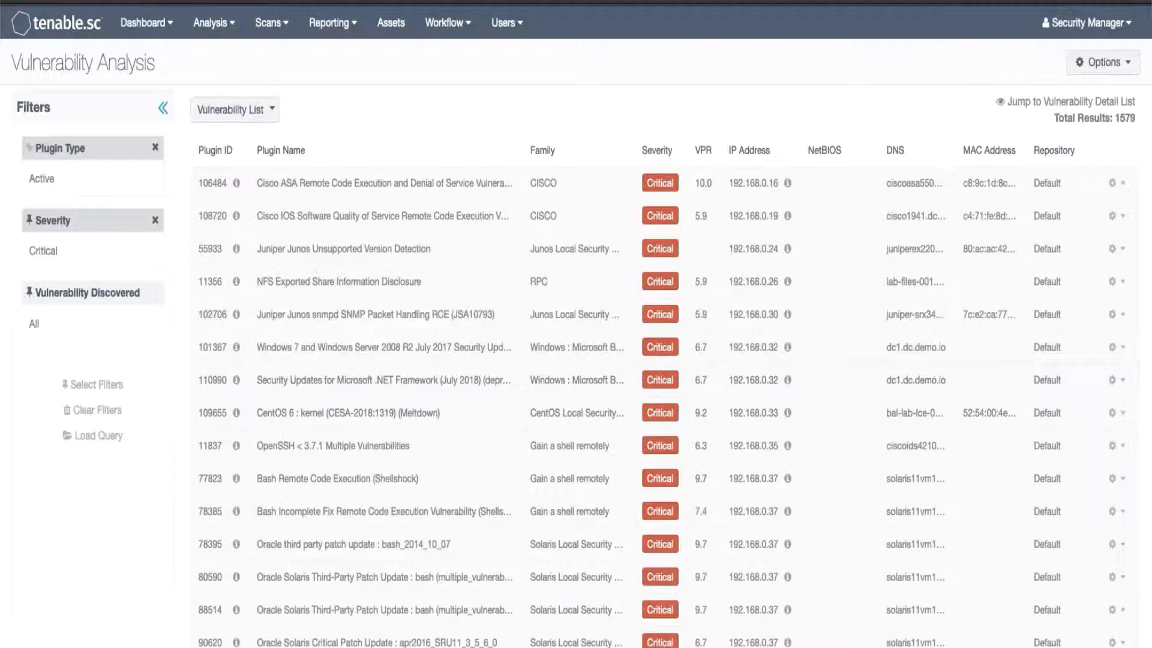
Step: Set Vulnerability Discovered to a custom range of more than 60 days ago
{"action": "left_click", "coordinate": [88, 292]}
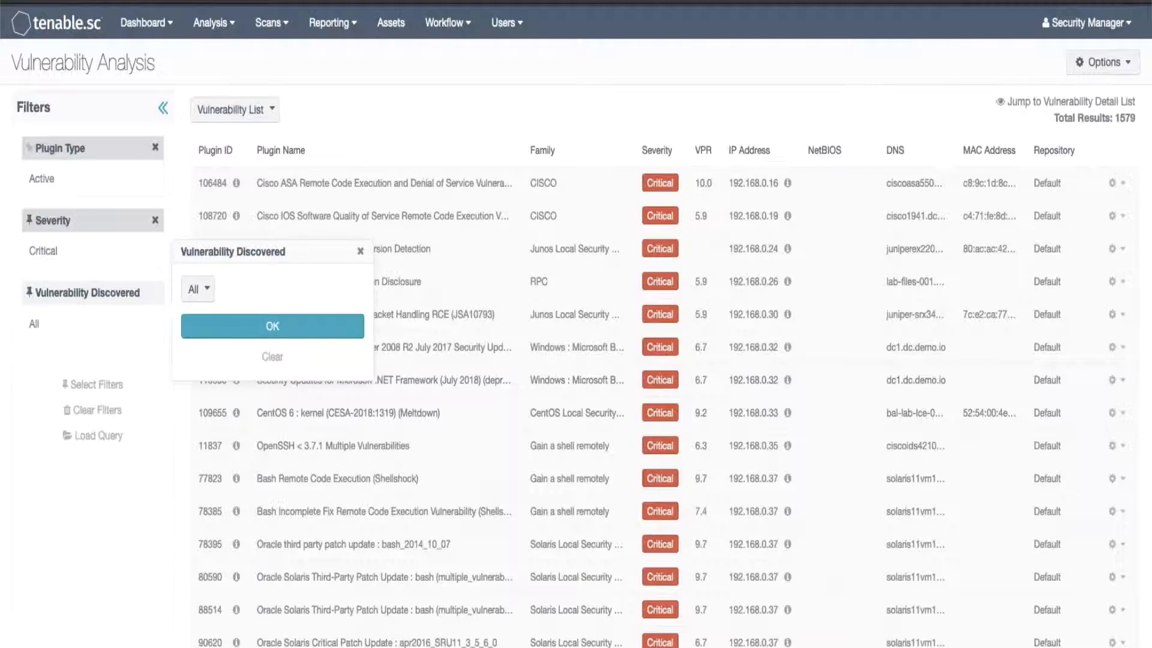
{"action": "left_click", "coordinate": [196, 288]}
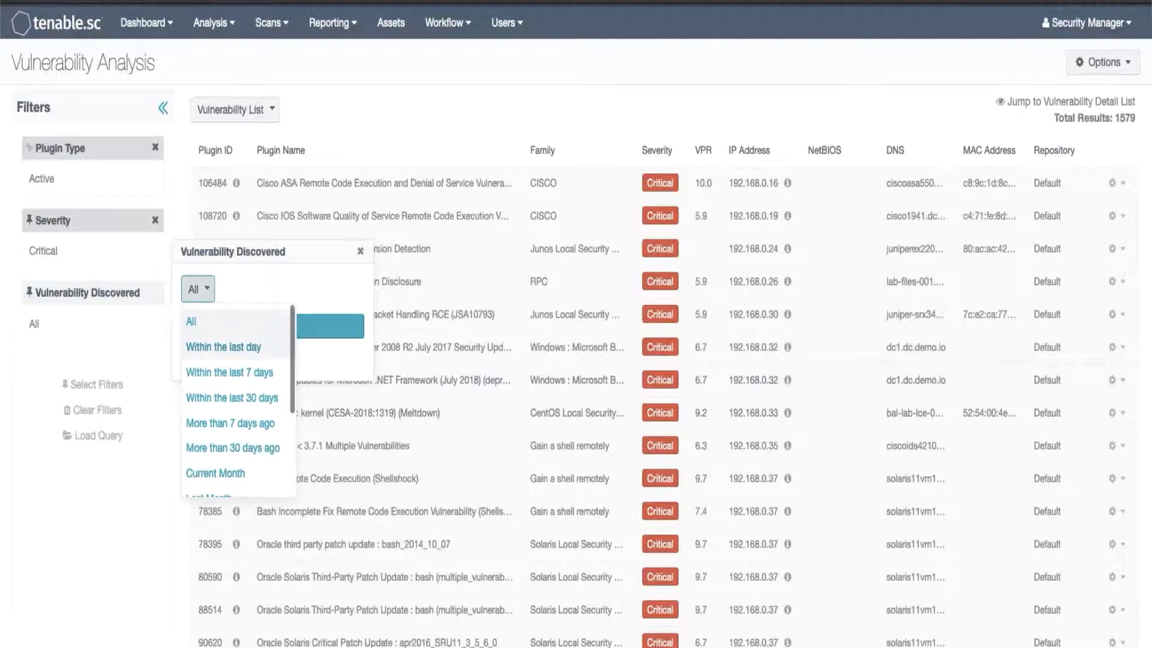
{"action": "scroll", "scroll_direction": "down", "scroll_amount": 3}
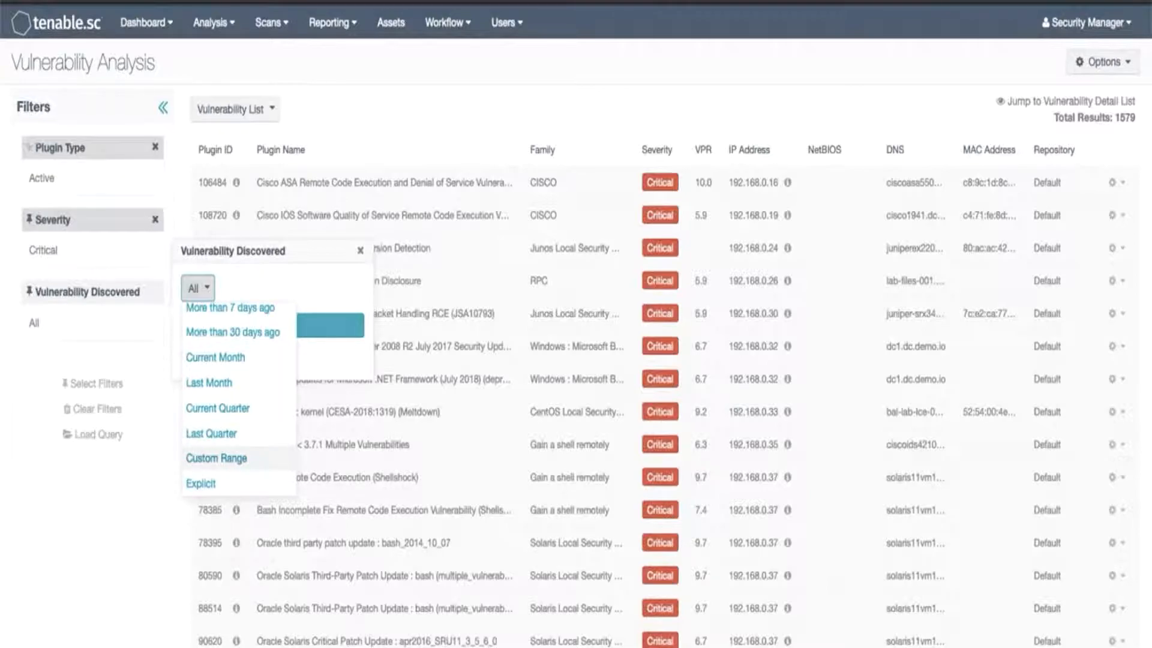
{"action": "left_click", "coordinate": [216, 458]}
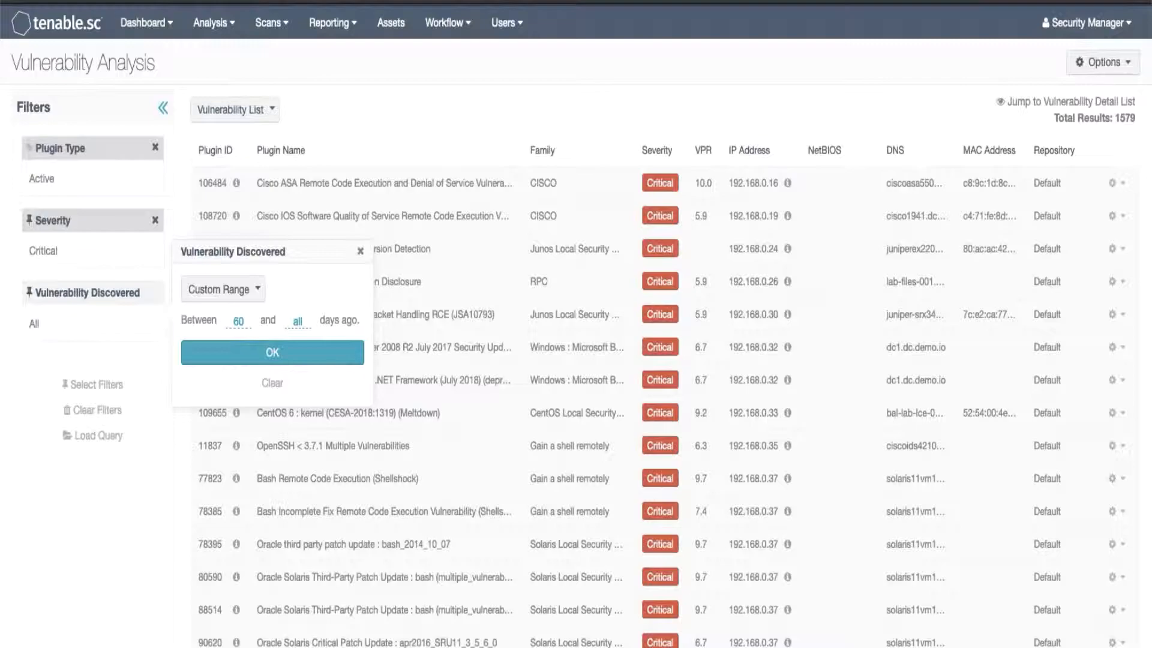
{"action": "left_click", "coordinate": [271, 353]}
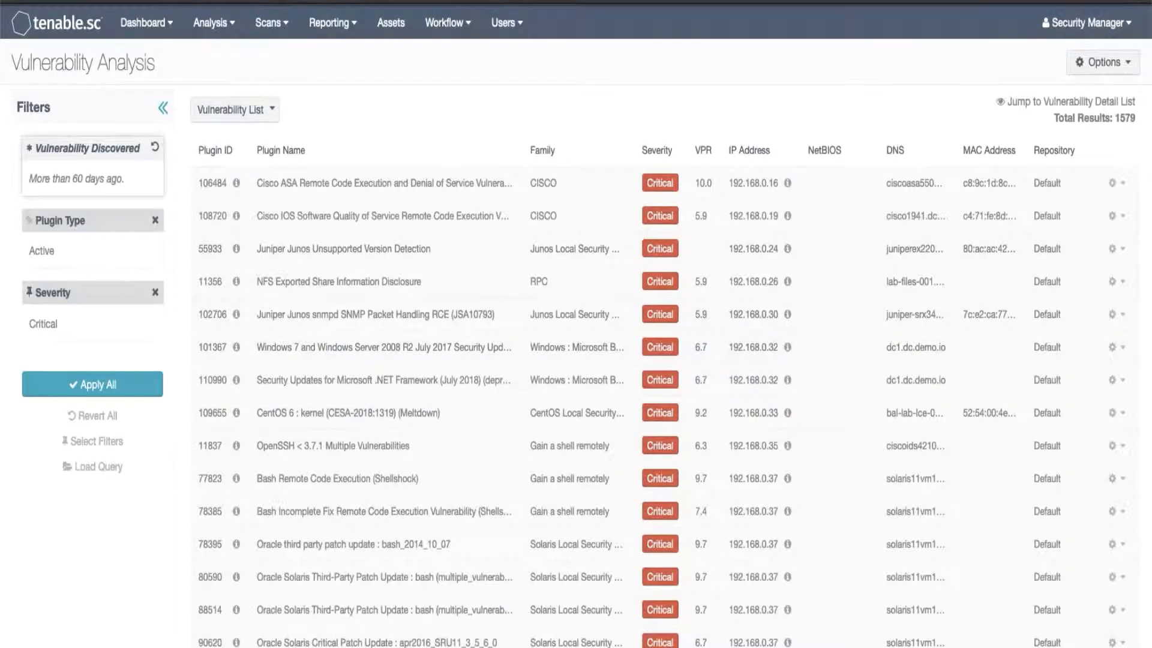
{"action": "mouse_move", "coordinate": [76, 179]}
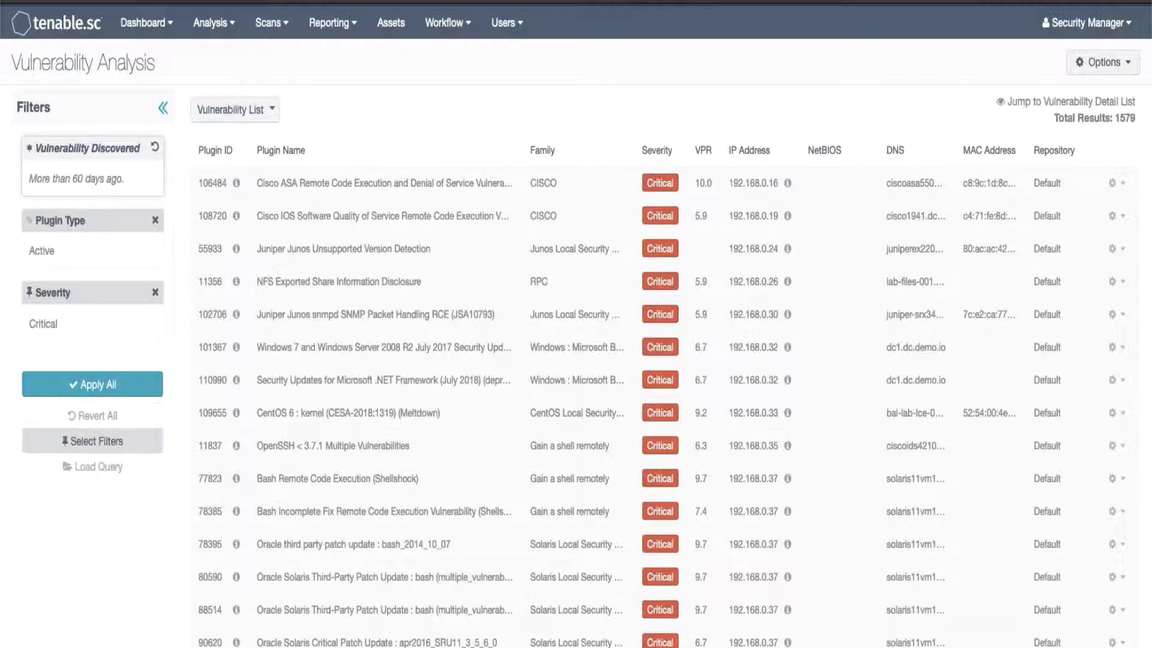
Step: Add a Vulnerability Last Observed filter set to within the last 7 days
{"action": "left_click", "coordinate": [92, 441]}
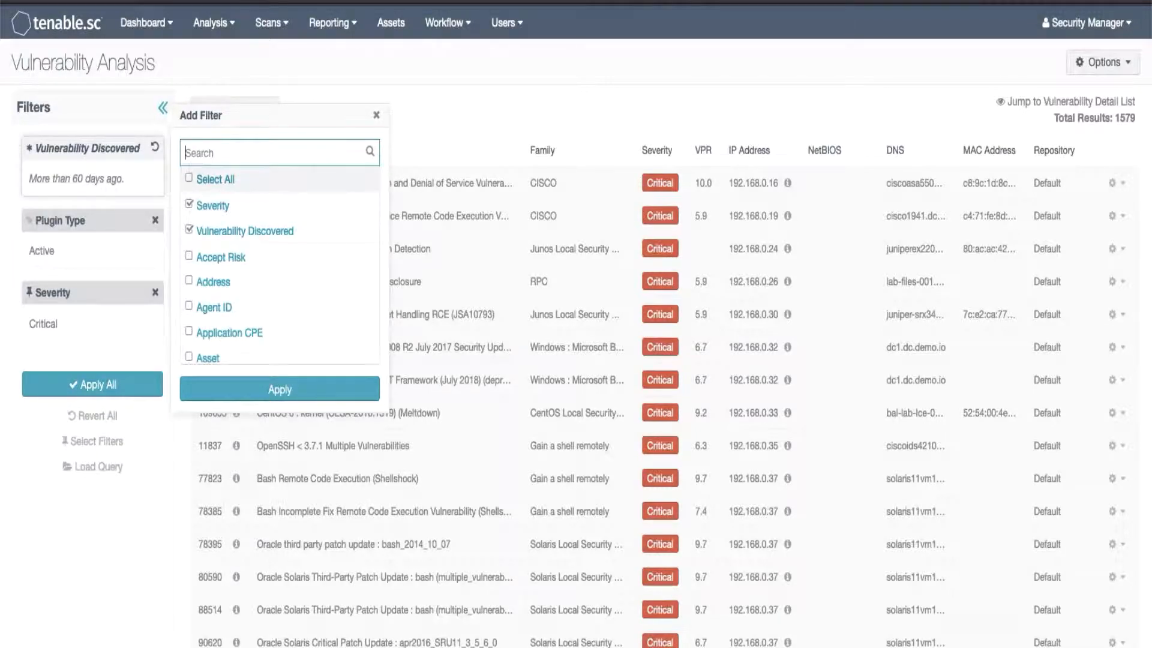
{"action": "type", "text": "las"}
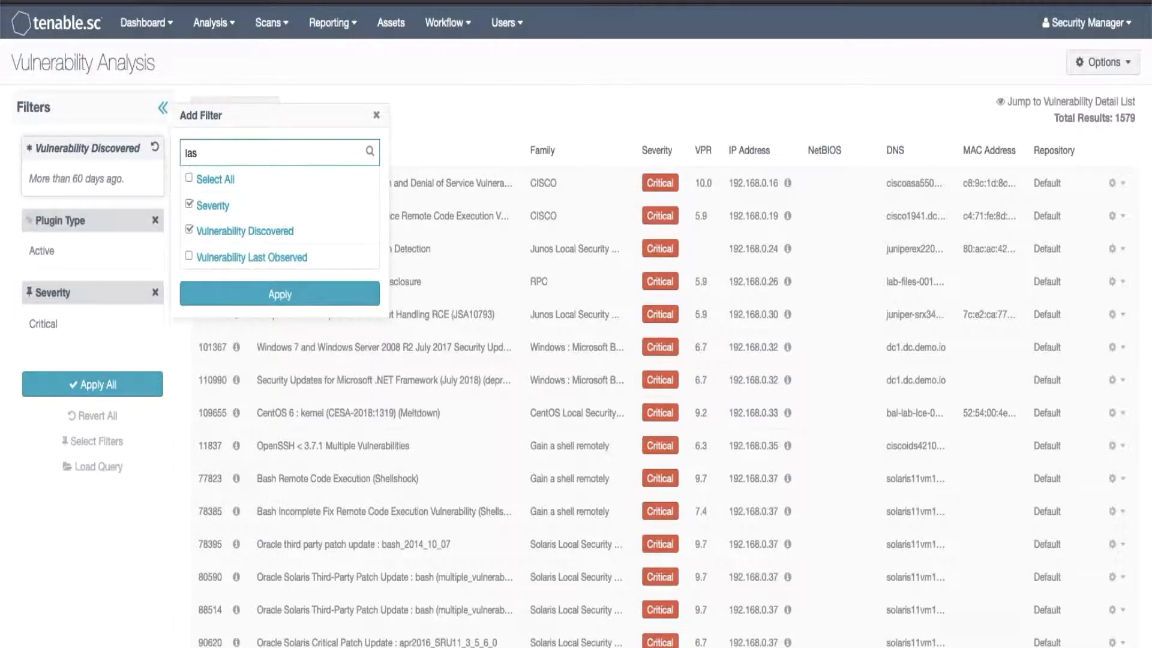
{"action": "left_click", "coordinate": [190, 258]}
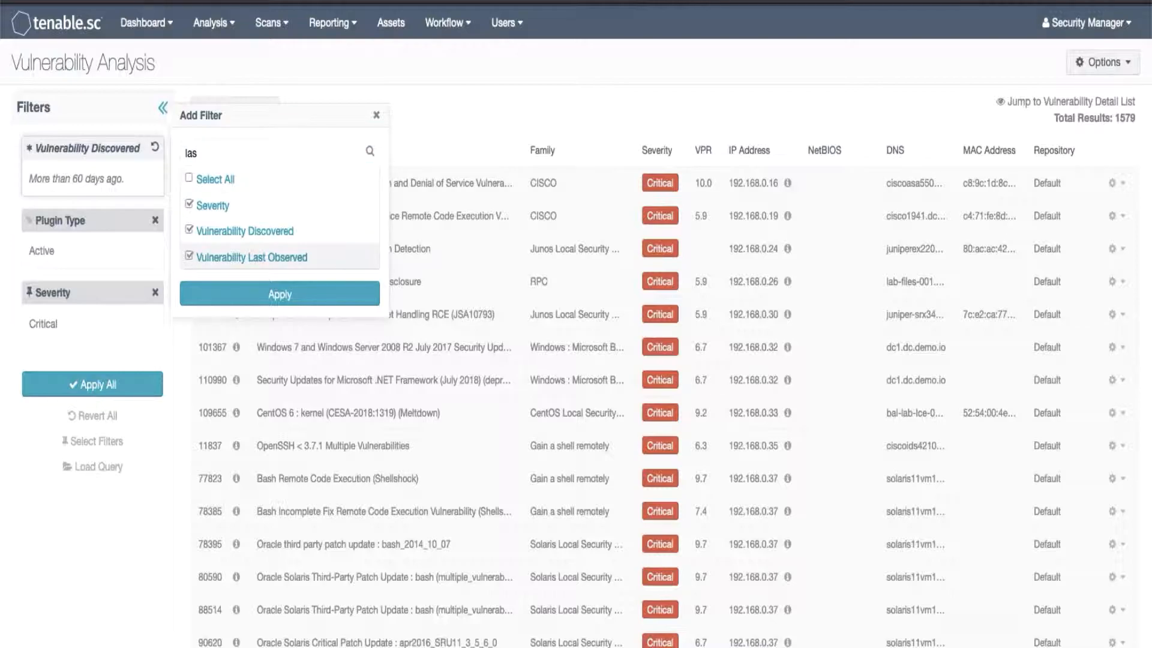
{"action": "left_click", "coordinate": [279, 294]}
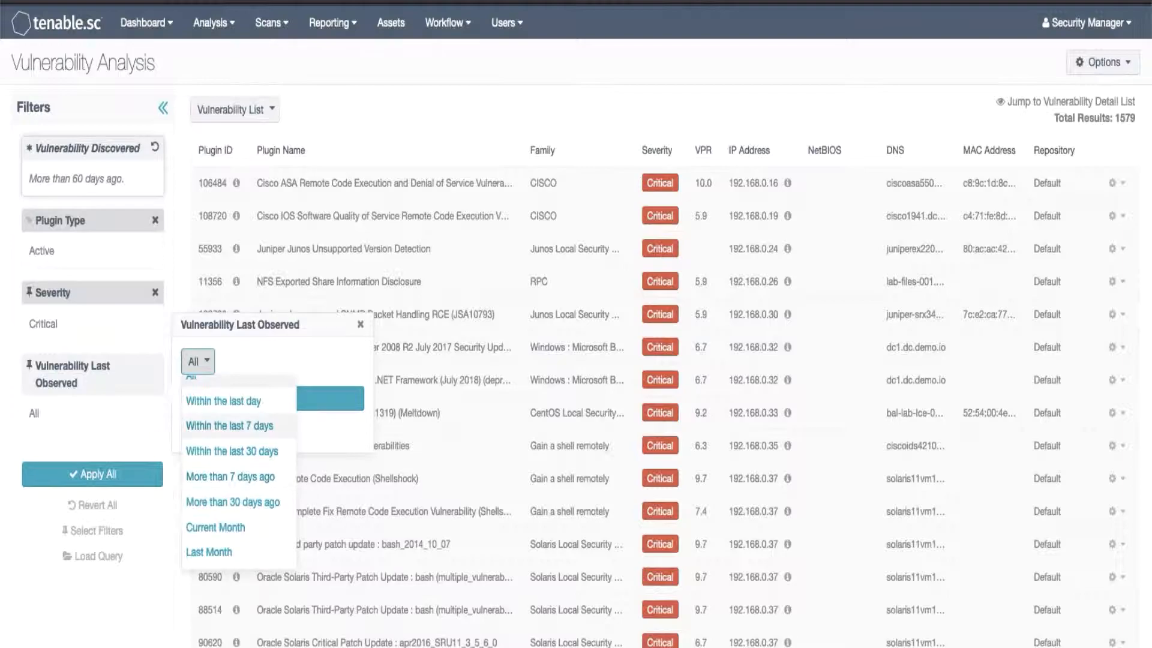
{"action": "left_click", "coordinate": [229, 426]}
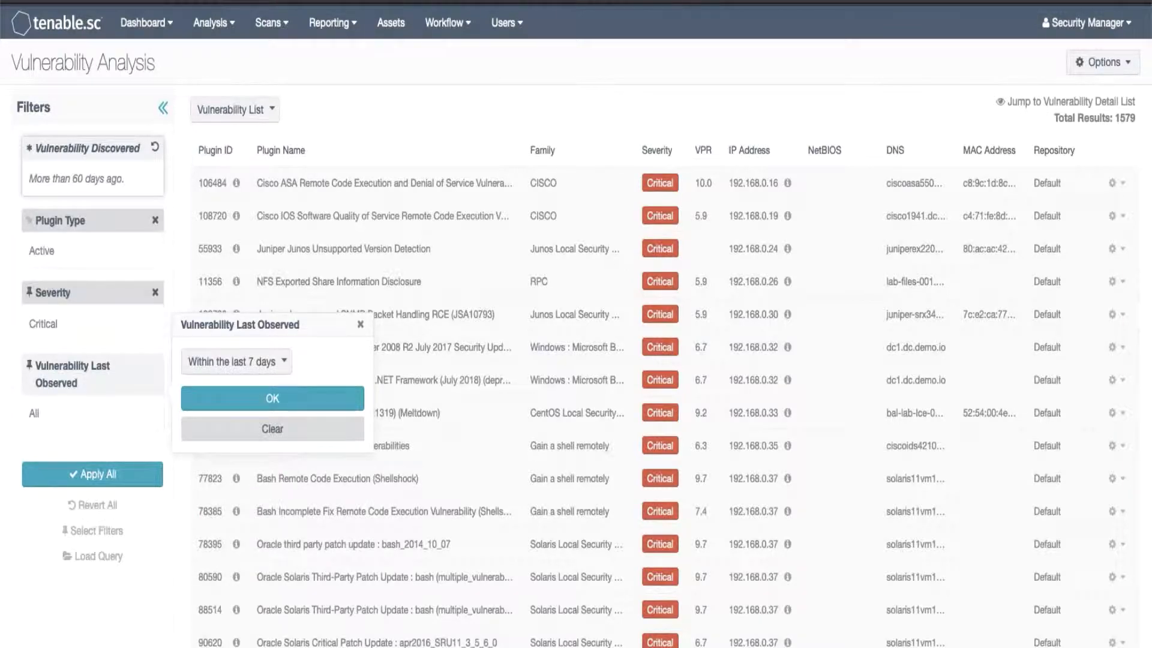
{"action": "left_click", "coordinate": [272, 397]}
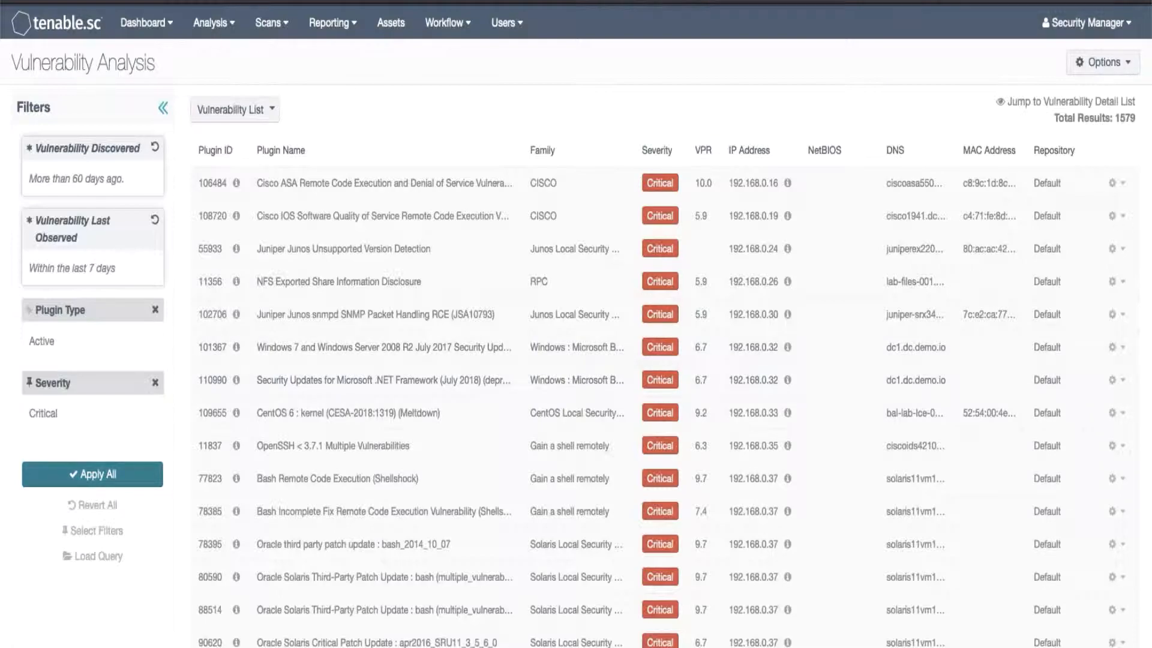
Step: Apply the date filters, then reset Discovered and Last Observed to All (1,579 results)
{"action": "left_click", "coordinate": [93, 474]}
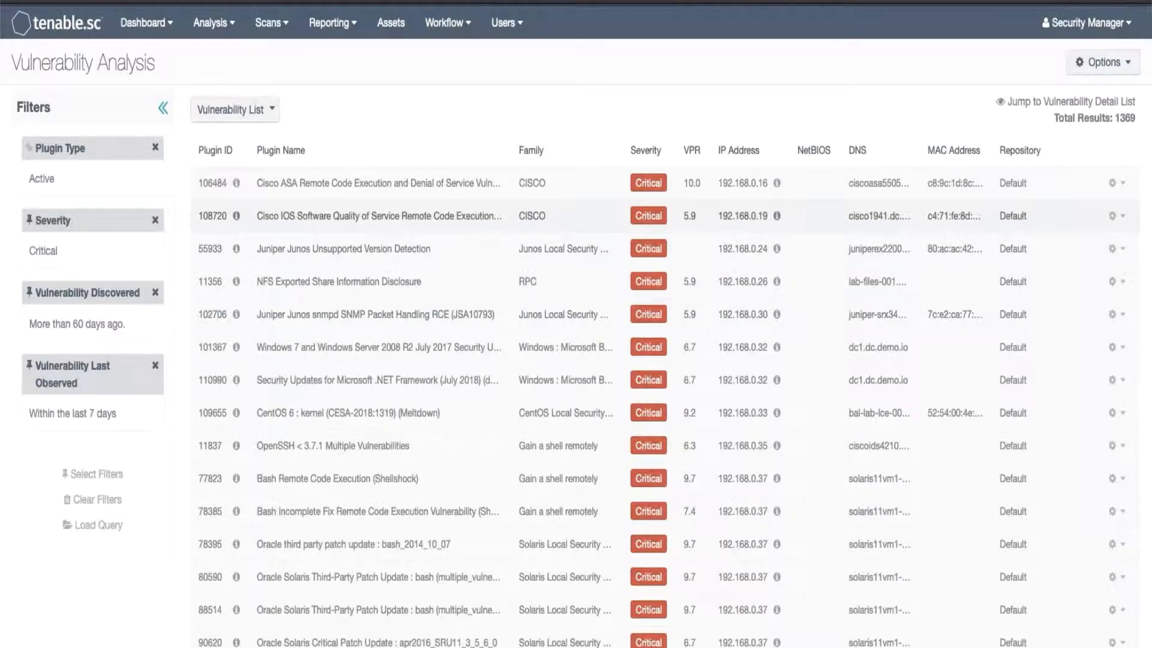
{"action": "left_click", "coordinate": [380, 216]}
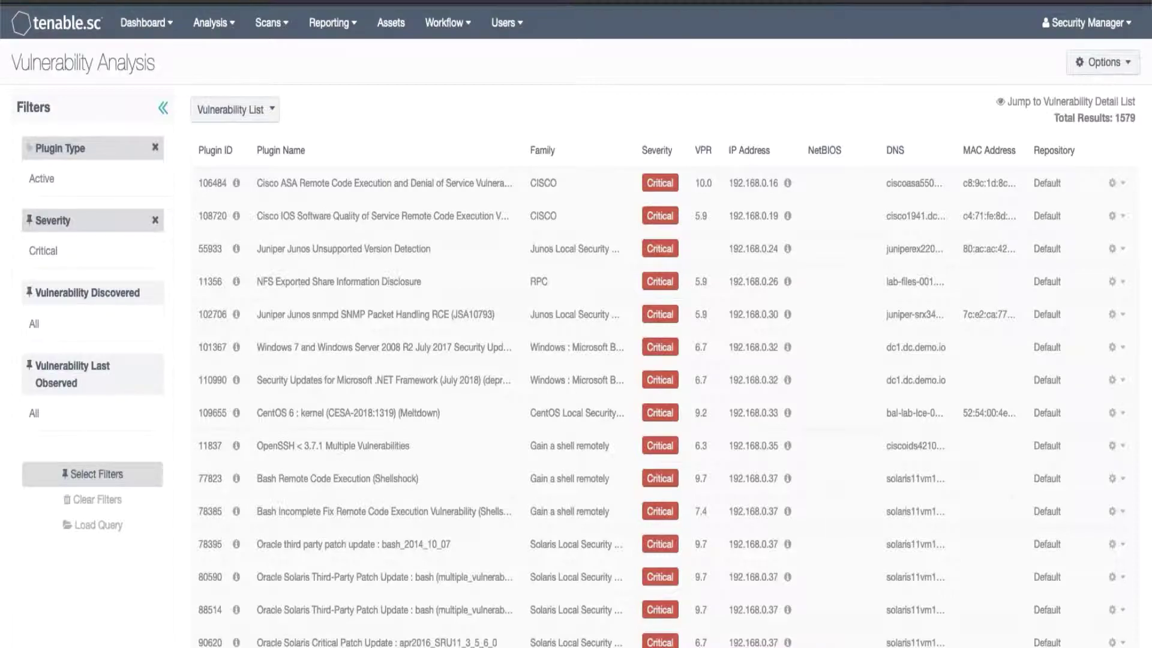
Step: Add an Address filter with the value 192.168.0.19, left pending application
{"action": "left_click", "coordinate": [92, 474]}
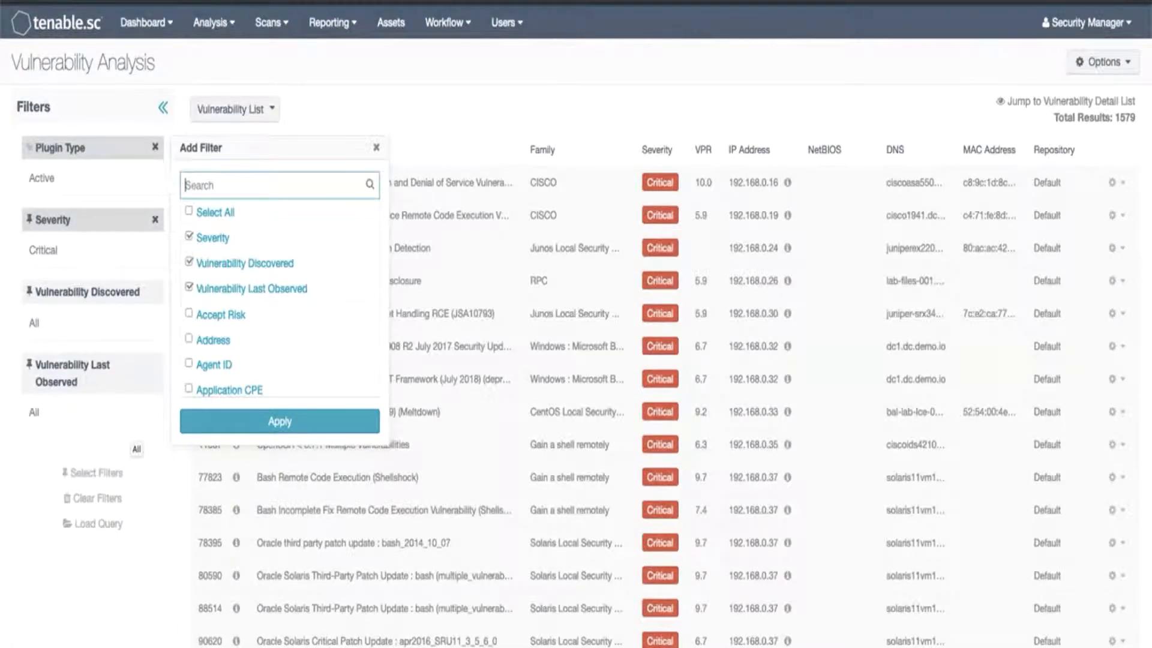
{"action": "left_click", "coordinate": [189, 339]}
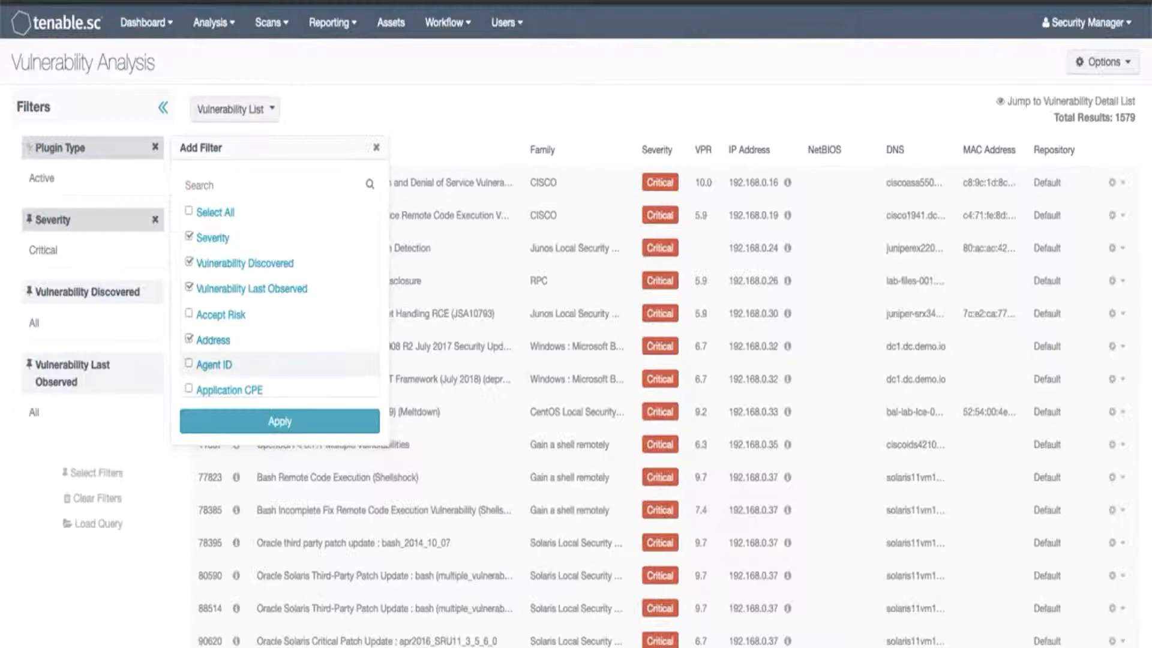
{"action": "left_click", "coordinate": [279, 421]}
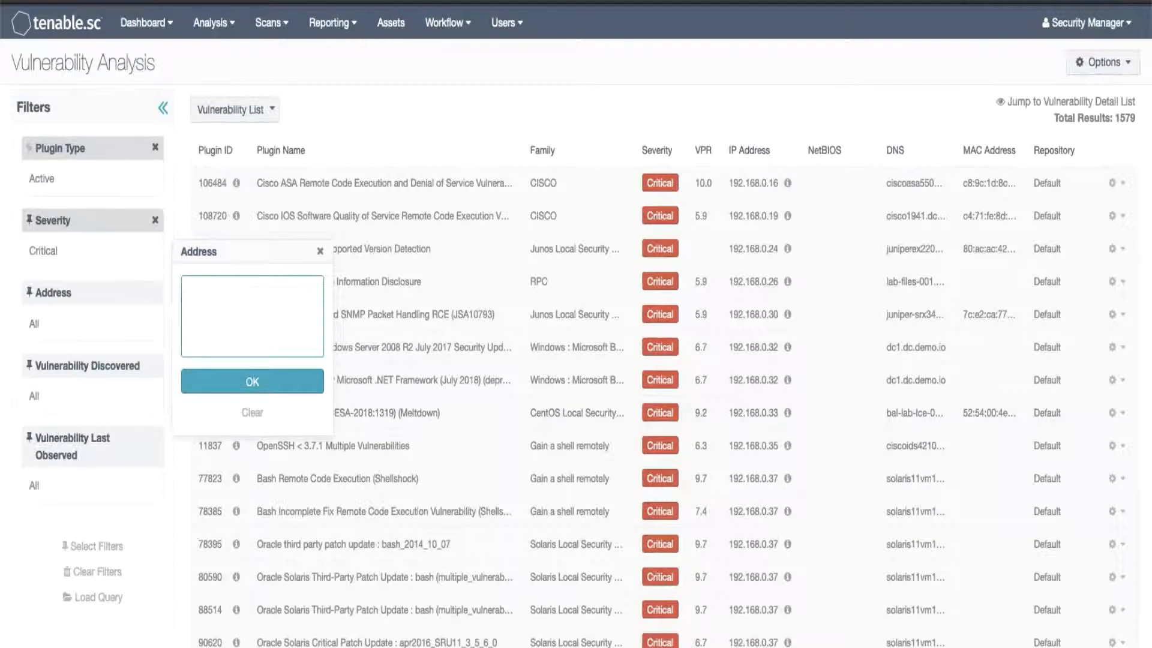
{"action": "type", "text": "192.168.0.19"}
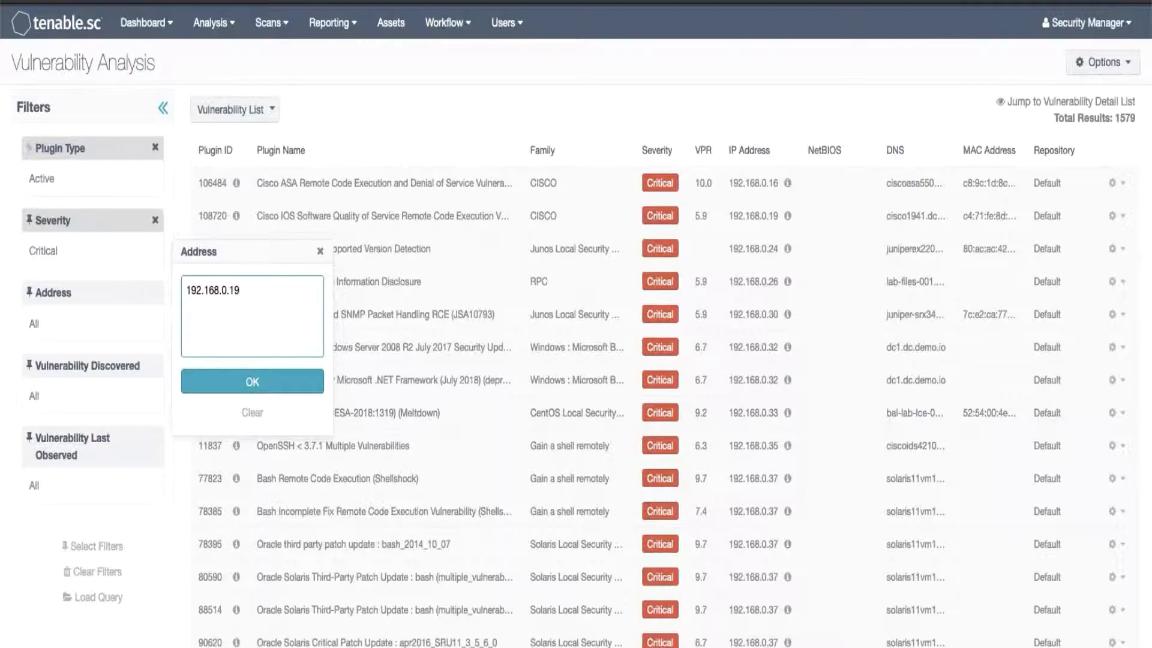
{"action": "left_click", "coordinate": [251, 380]}
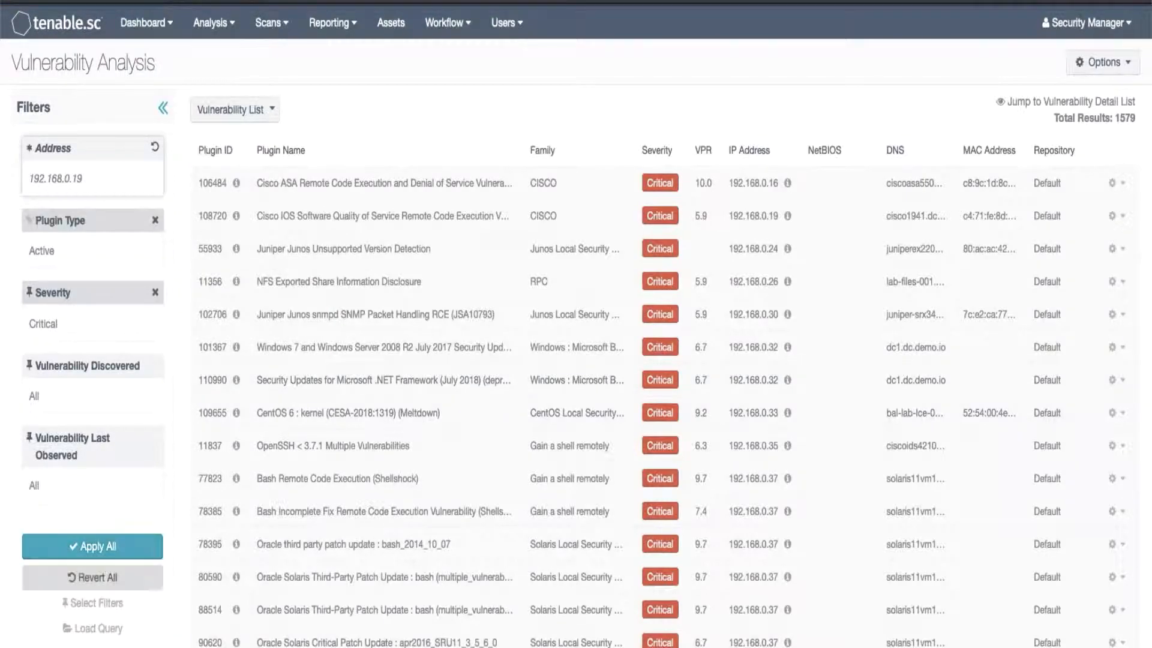
Step: Add a Plugin ID filter equal to 108720 beside the Address filter
{"action": "left_click", "coordinate": [92, 602]}
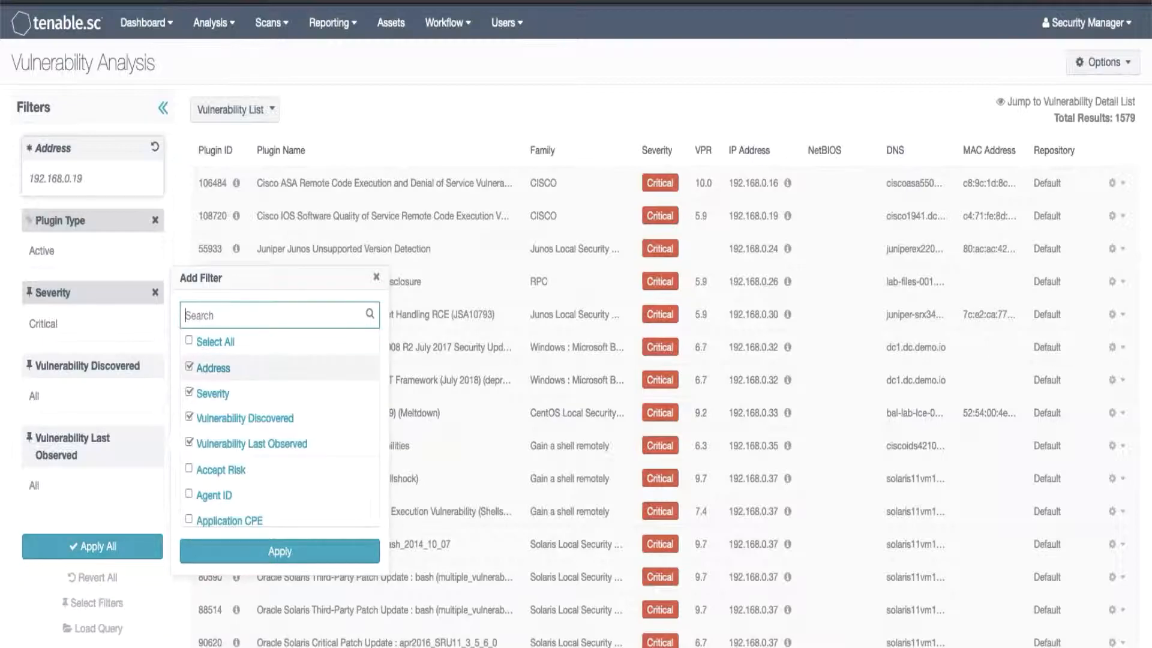
{"action": "type", "text": "plu"}
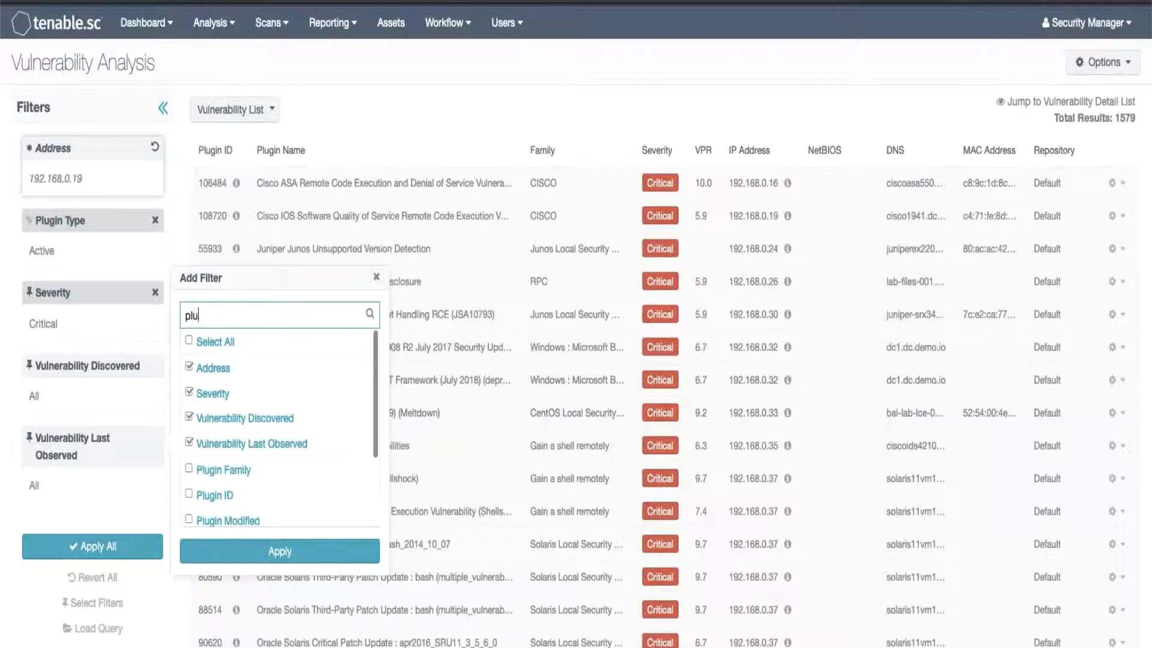
{"action": "left_click", "coordinate": [189, 494]}
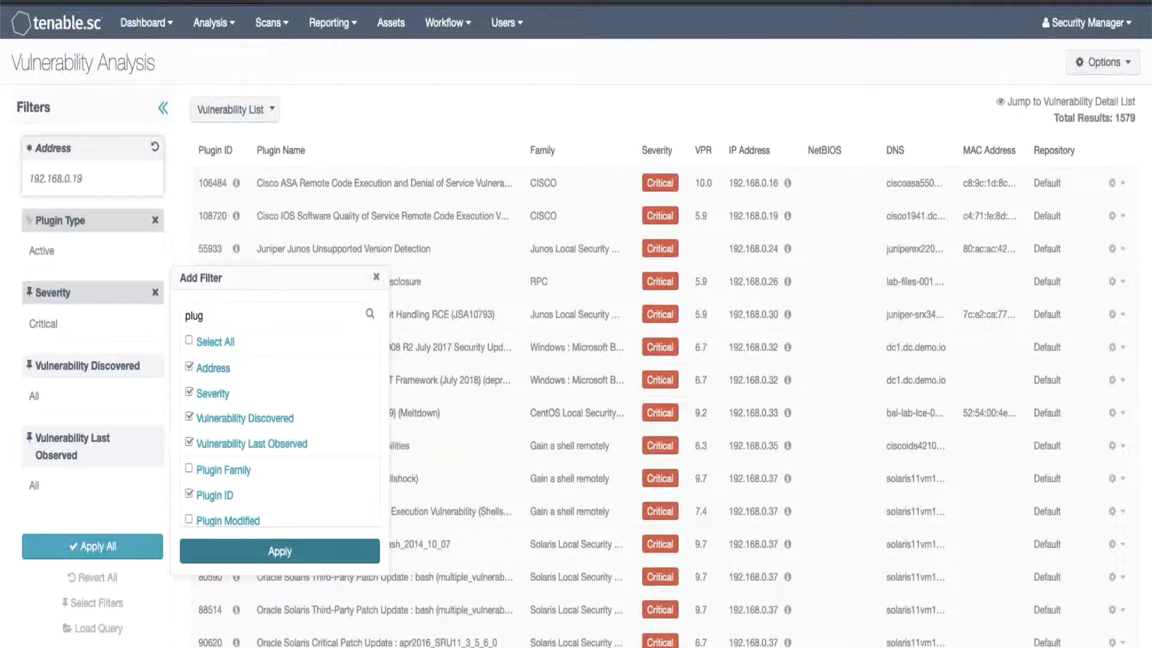
{"action": "left_click", "coordinate": [280, 551]}
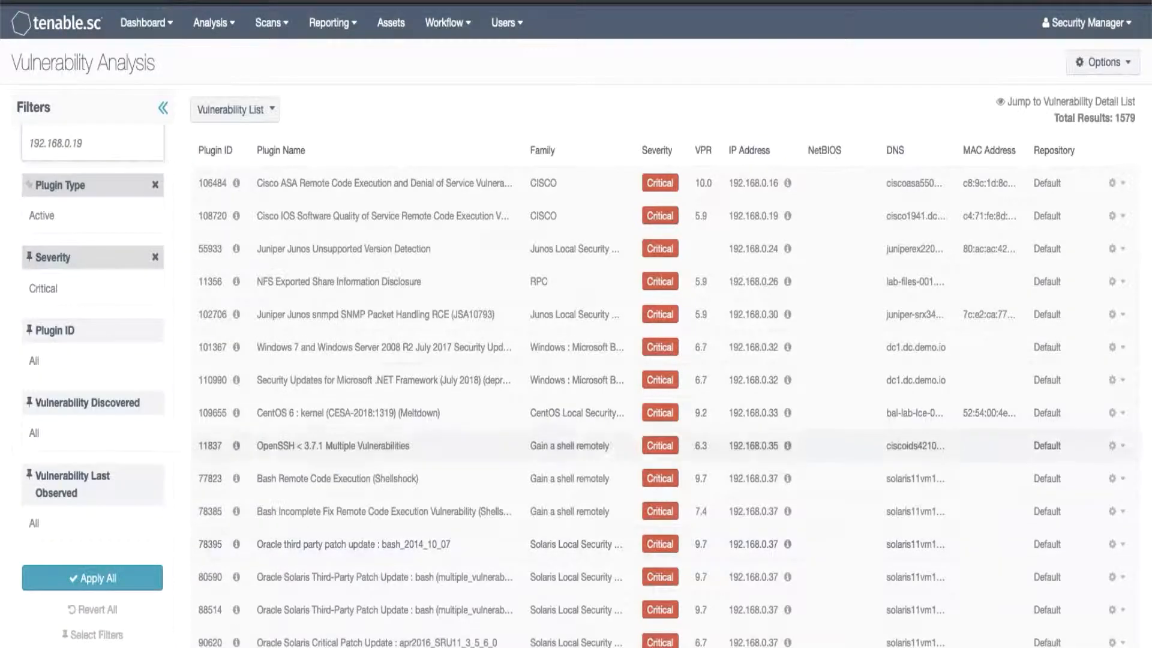
{"action": "left_click", "coordinate": [54, 331]}
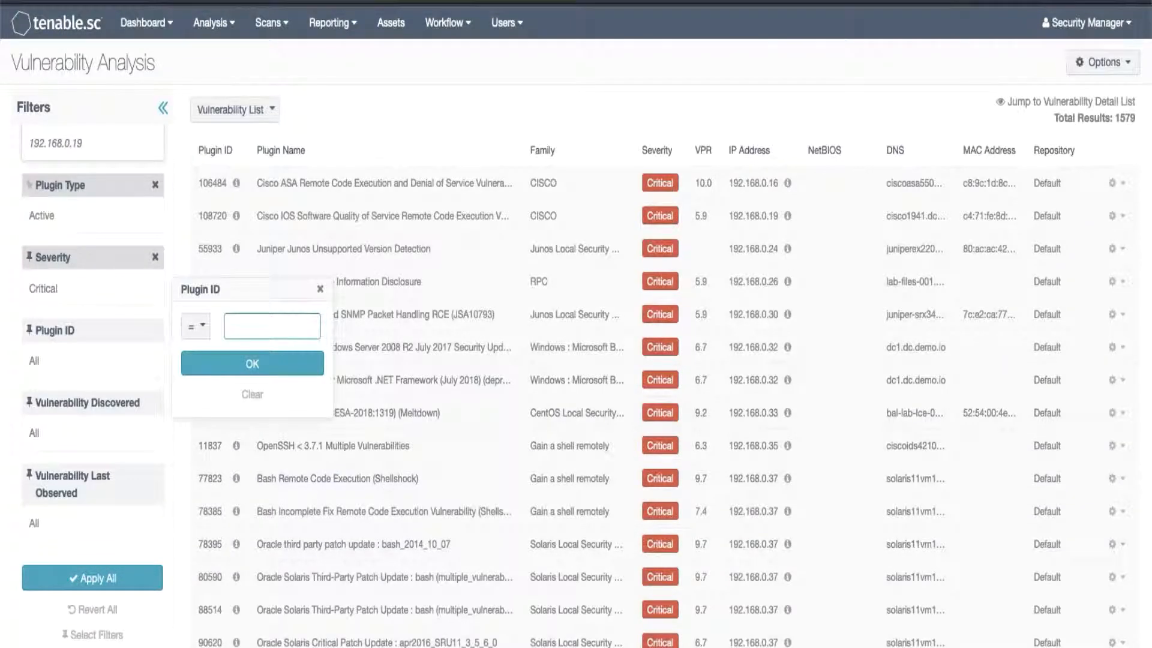
{"action": "type", "text": "108720"}
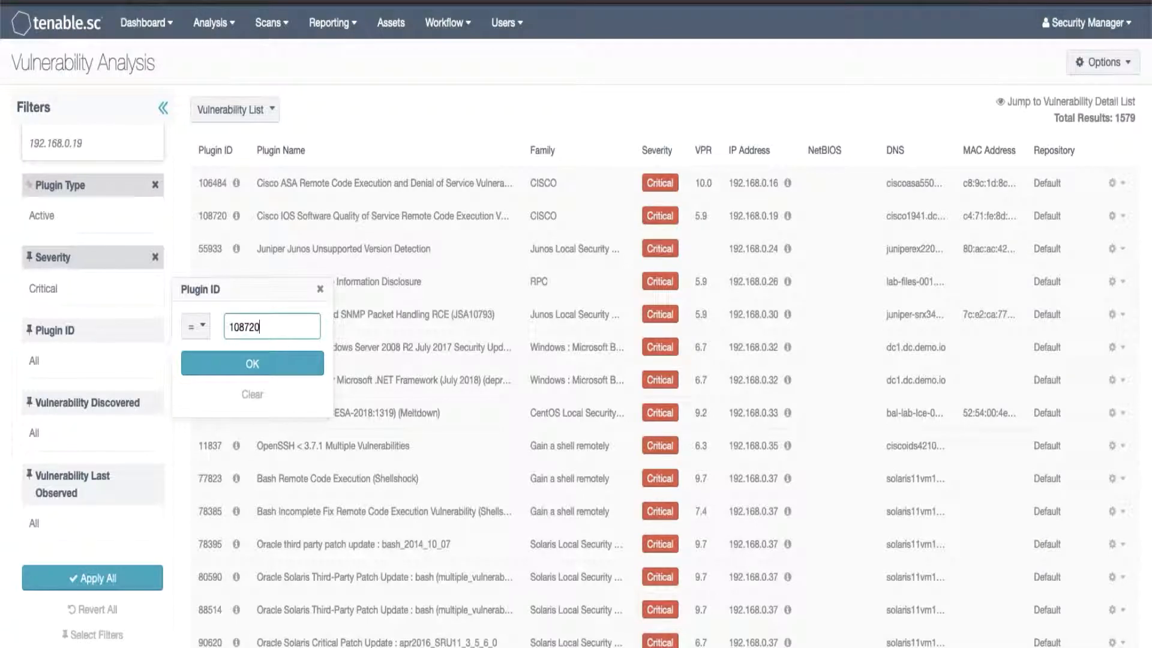
{"action": "left_click", "coordinate": [252, 364]}
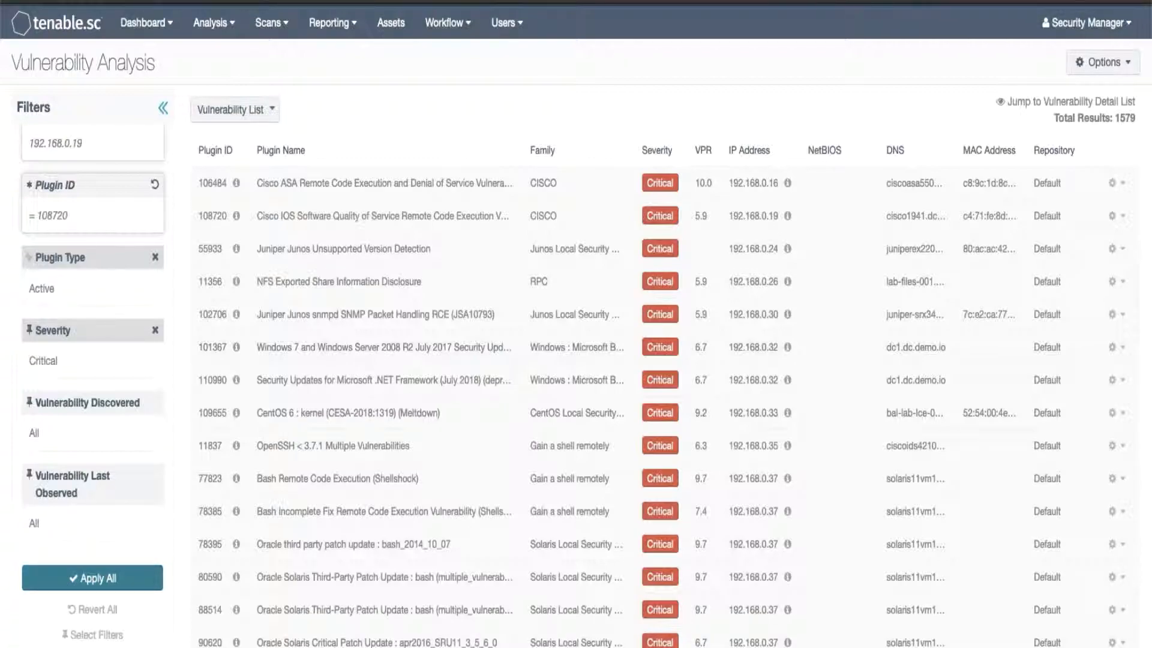
Step: Apply all filters and open the single Cisco IOS QoS RCE result (108720)
{"action": "left_click", "coordinate": [92, 577]}
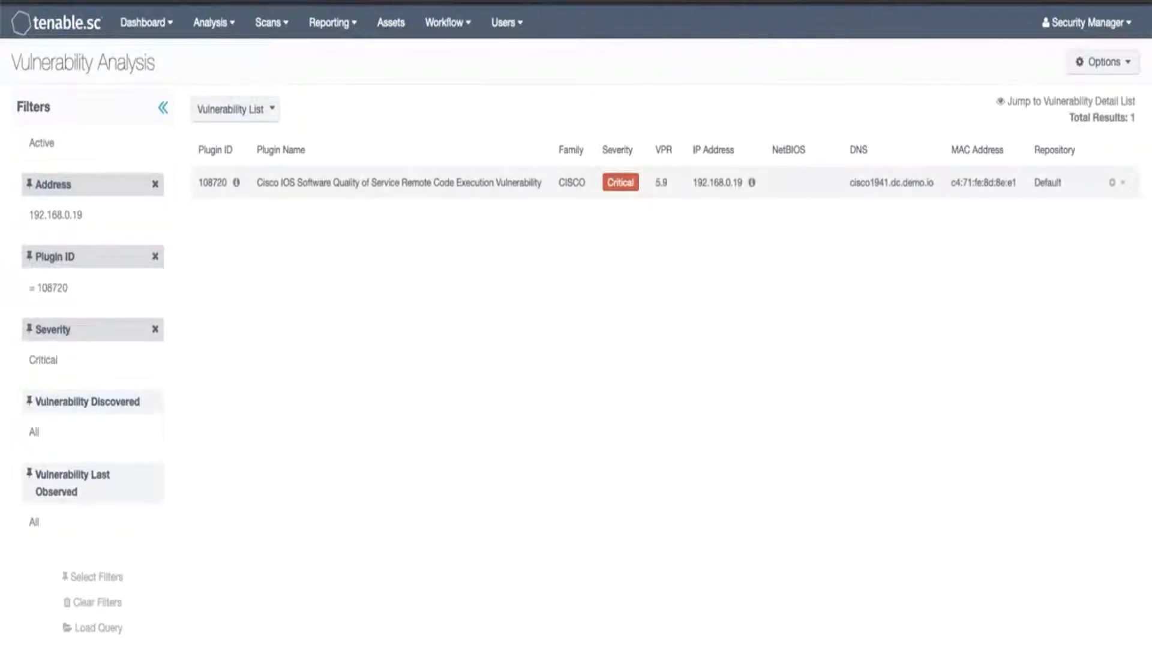
{"action": "left_click", "coordinate": [398, 182]}
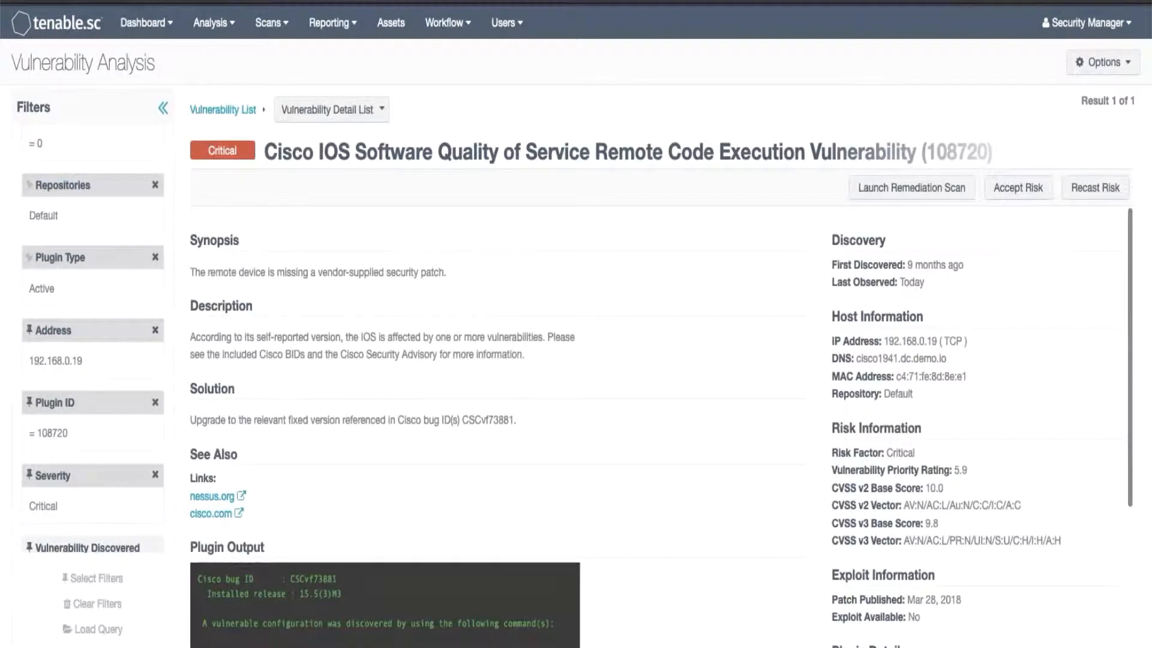